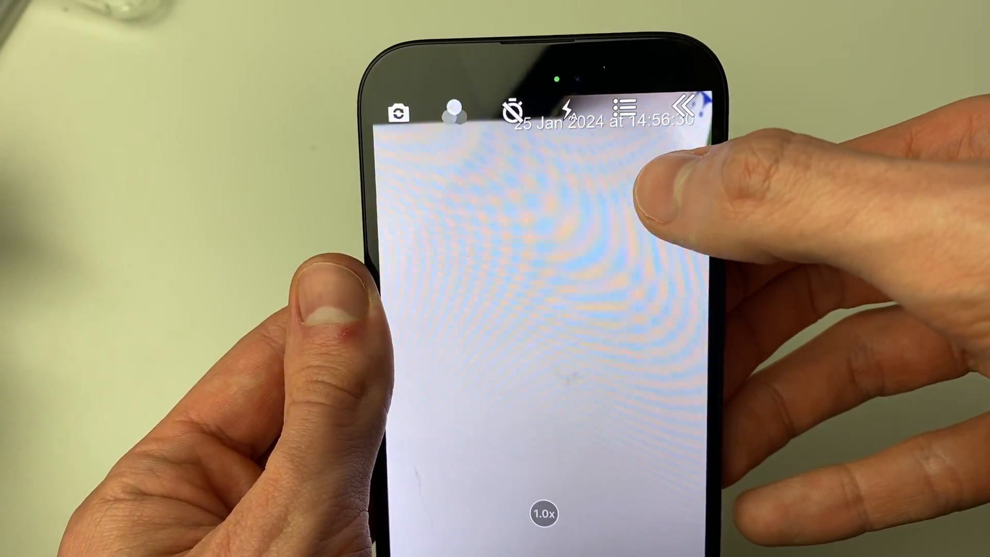
Set the recorder's rear camera video quality to 1080P 60fps from settings.
left_click(627, 107)
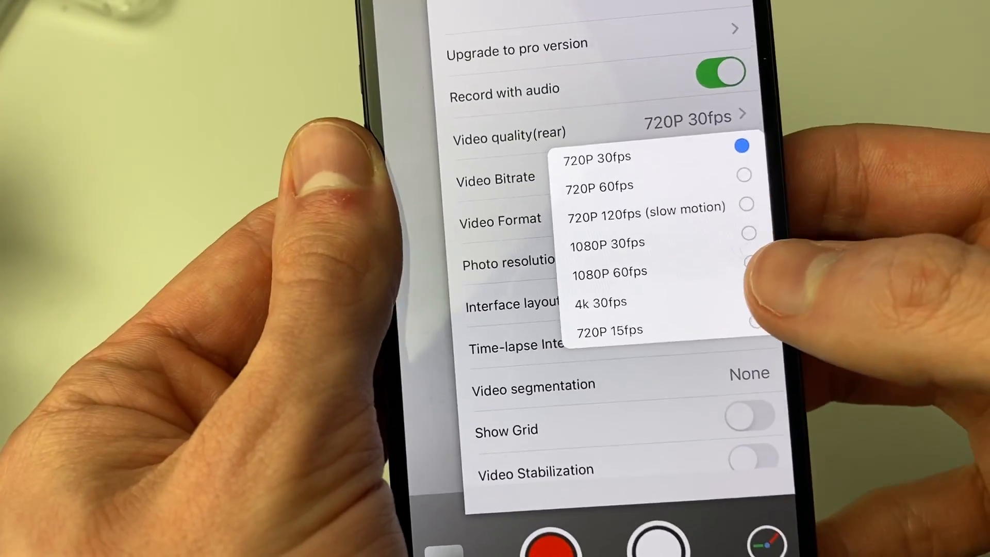
left_click(608, 271)
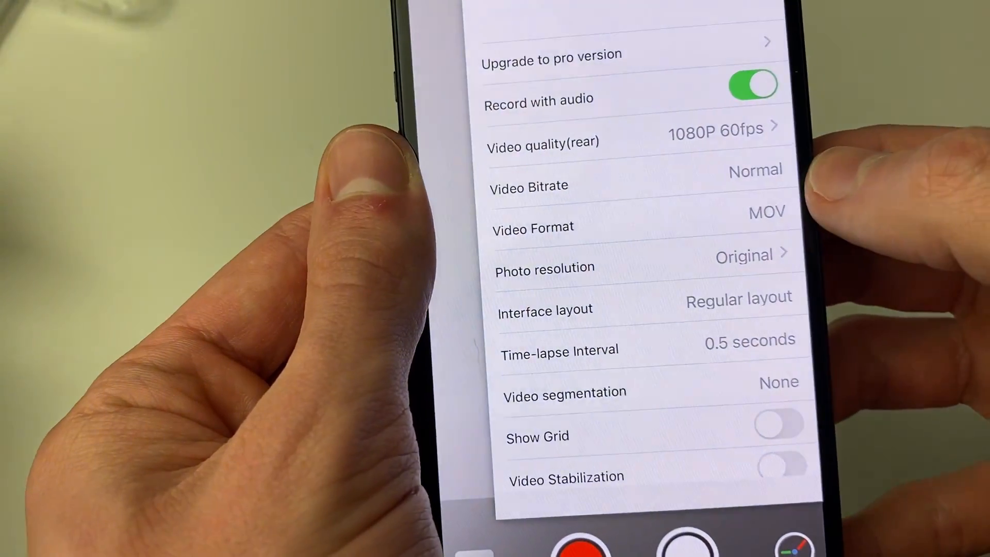